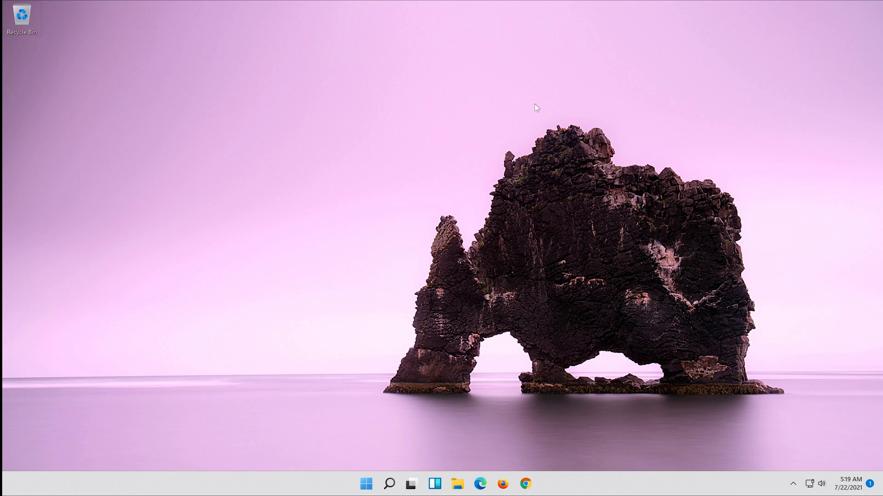
- Search 'cmd' in Start, run Command Prompt as administrator and approve the UAC prompt
click(365, 484)
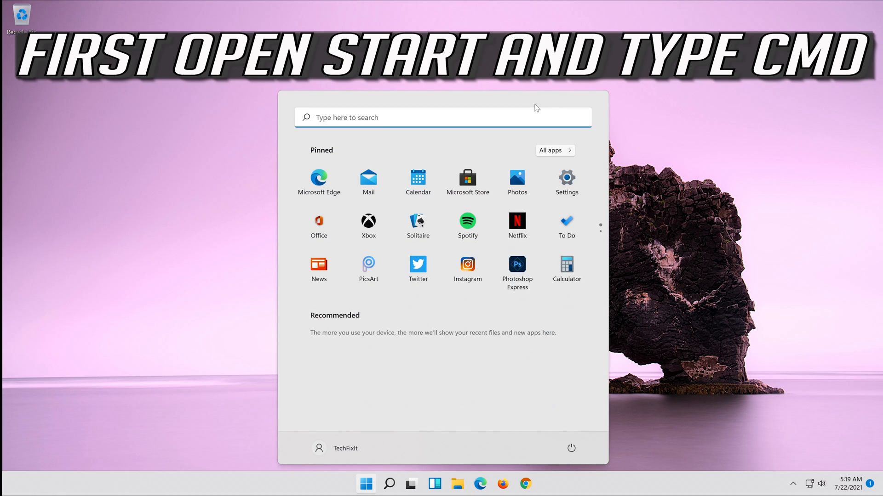
text(cmd)
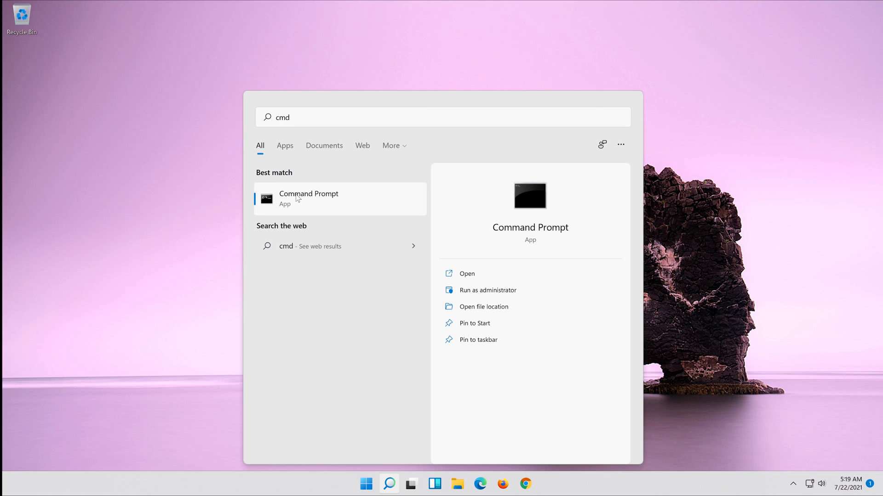
right_click(309, 198)
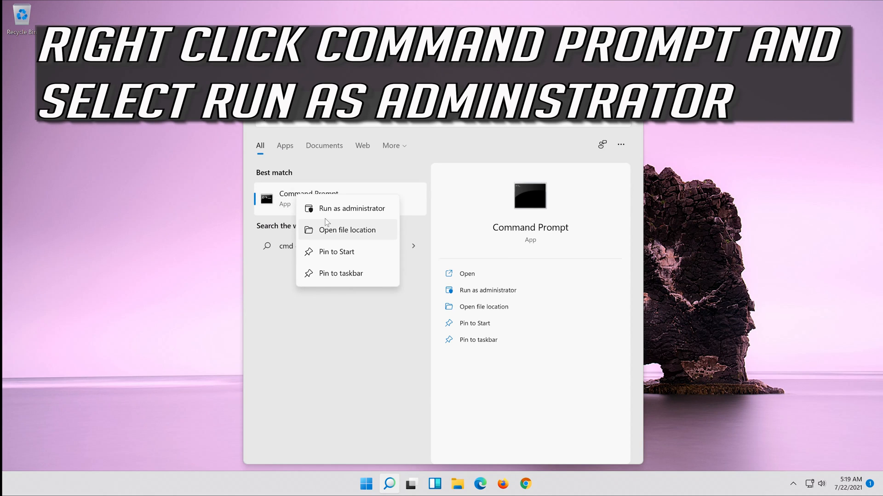
mouse_move(351, 209)
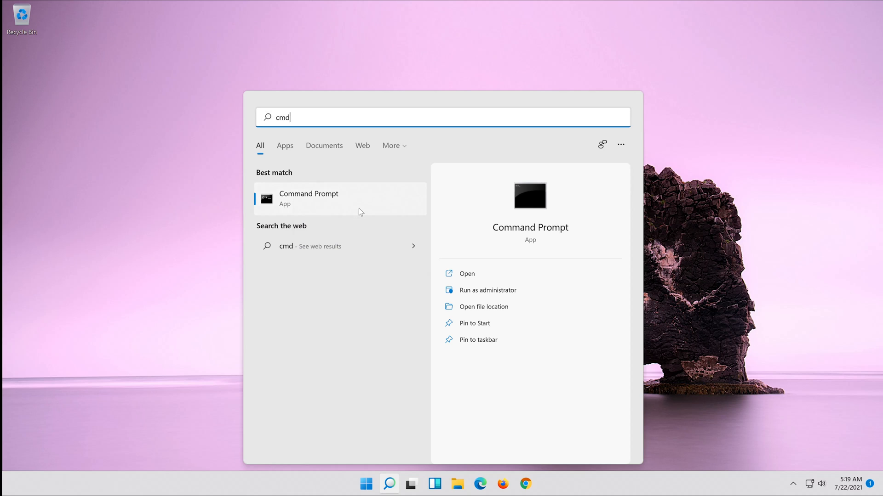
click(488, 290)
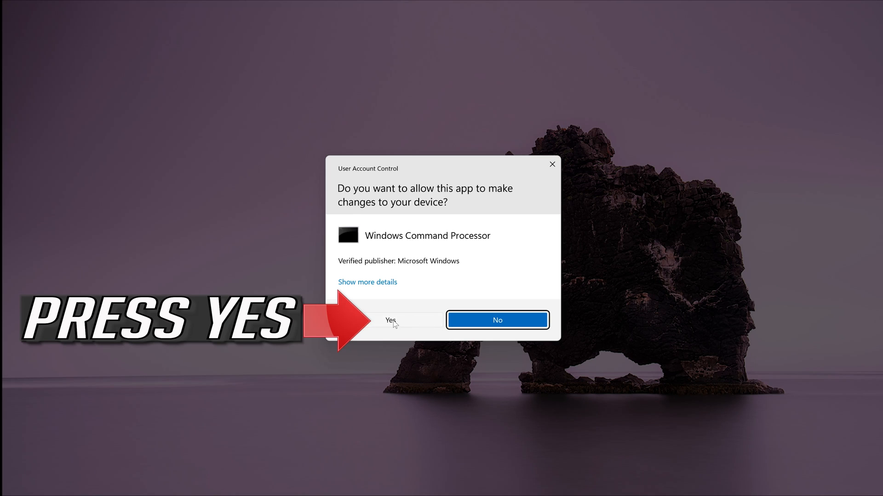
click(390, 320)
text(s)
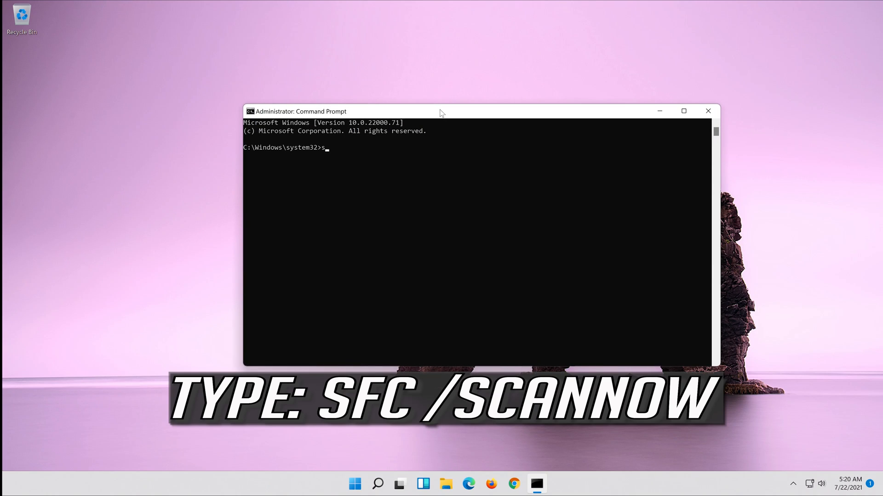
- Run sfc /scannow and let verification reach 100% complete
text(fc)
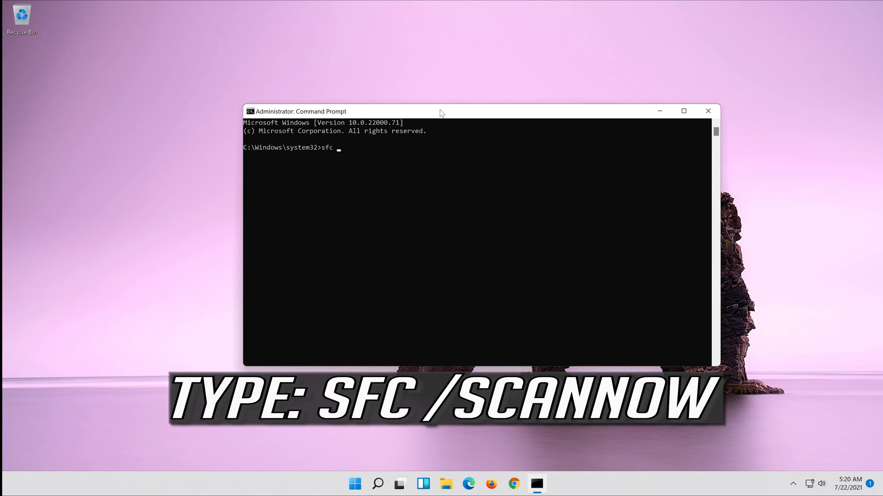
text(/)
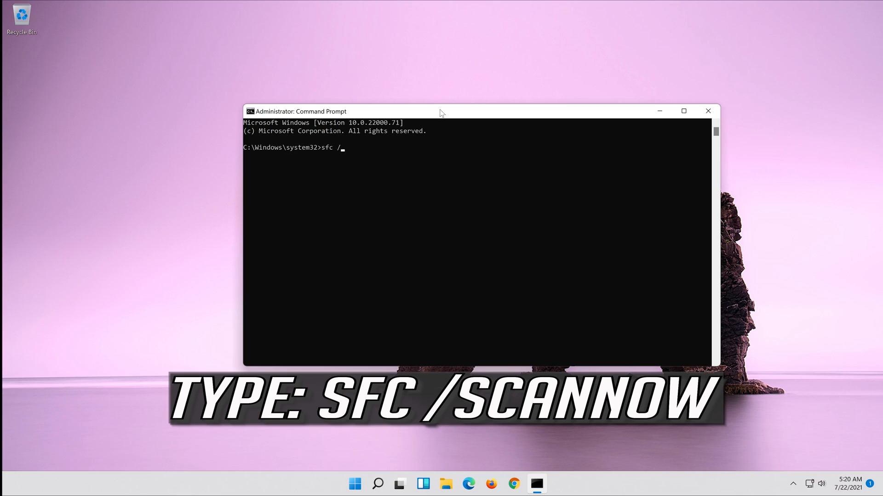
text(scan)
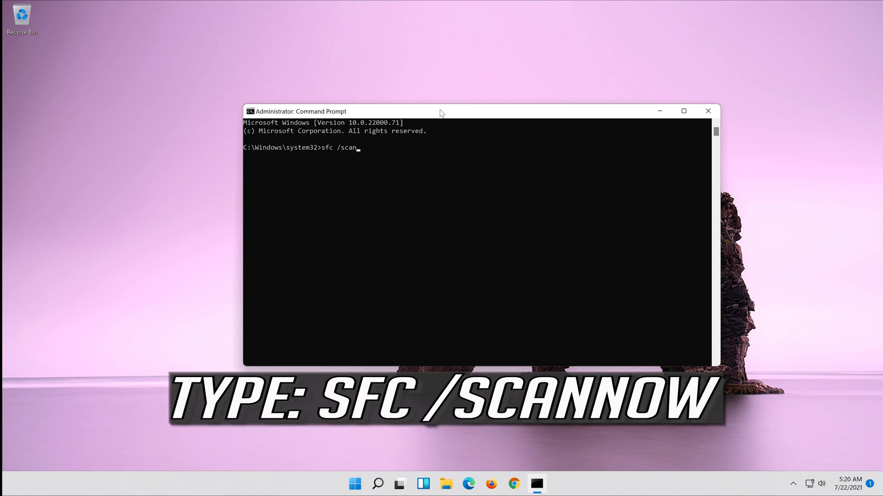
text(now)
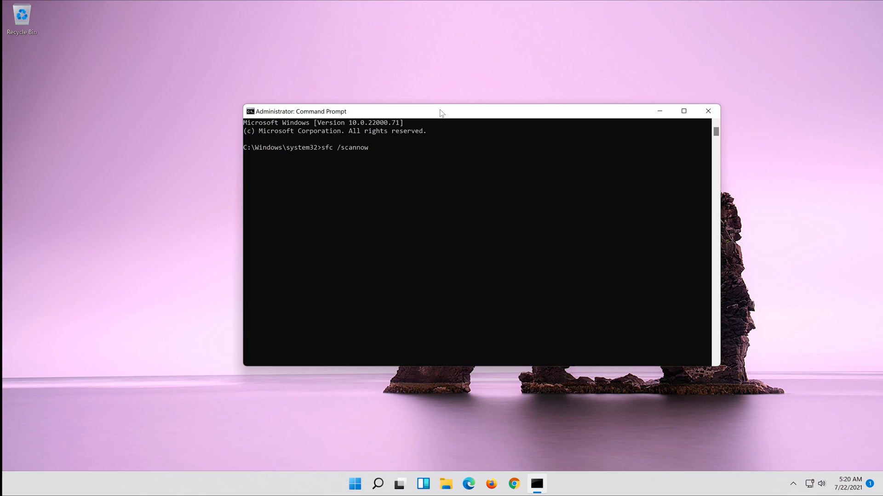
key(Return)
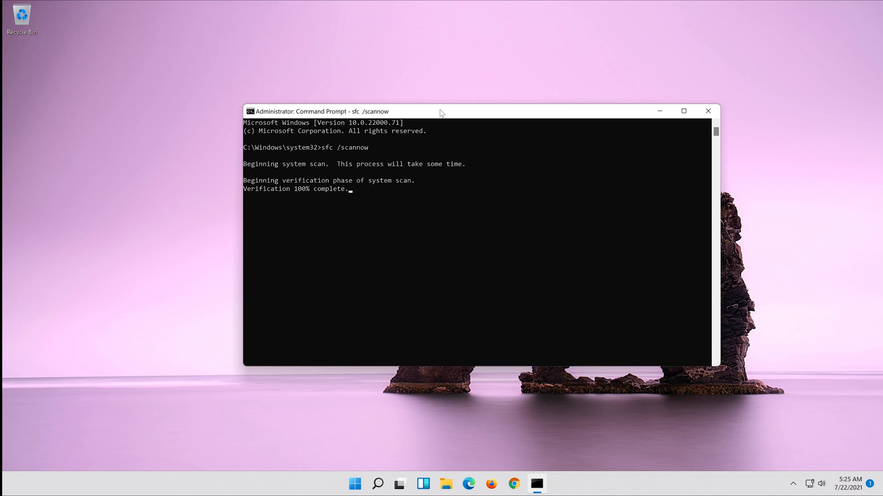
- Enter exit to close the elevated console after no integrity violations are found
text(ex)
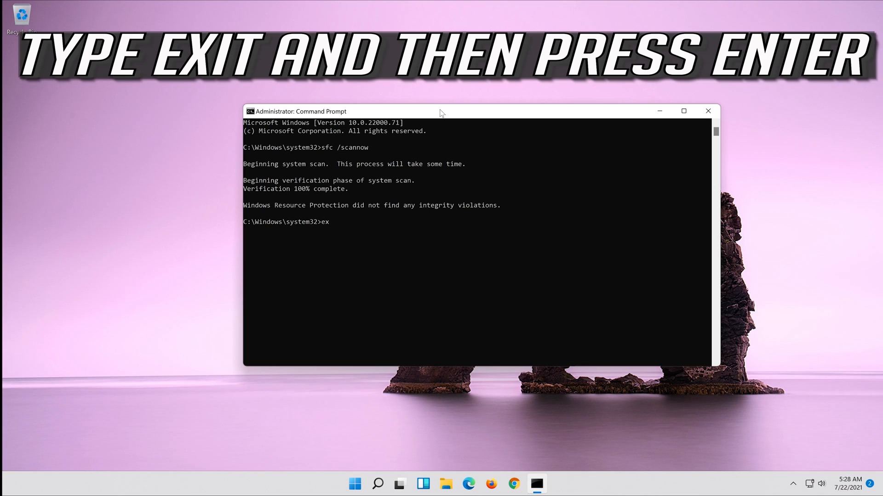
text(it)
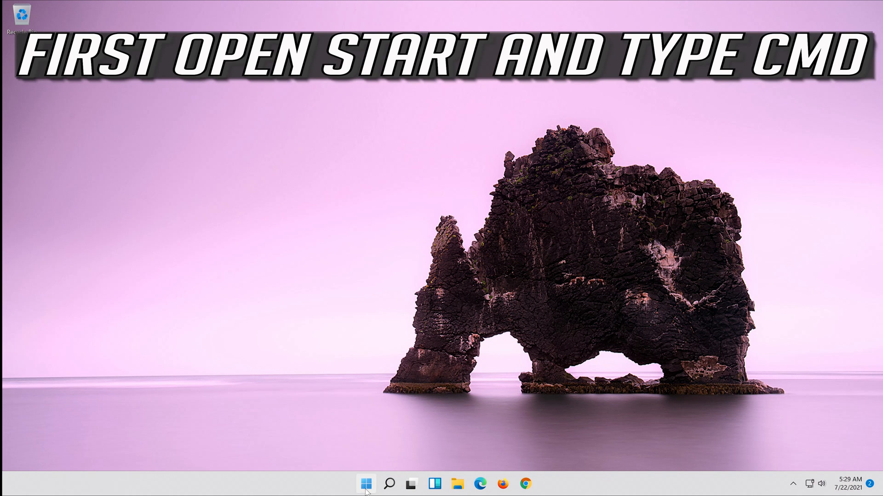
- Search 'cmd' again, run Command Prompt as administrator and approve the UAC prompt
click(365, 484)
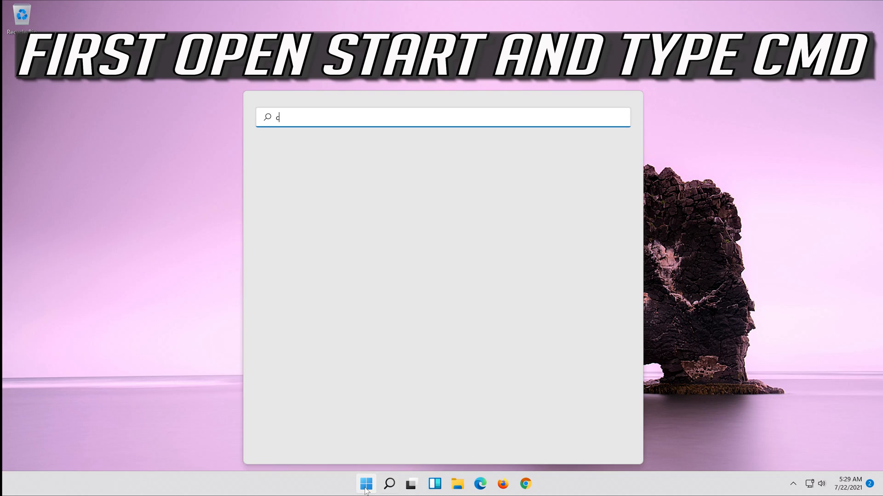
text(md)
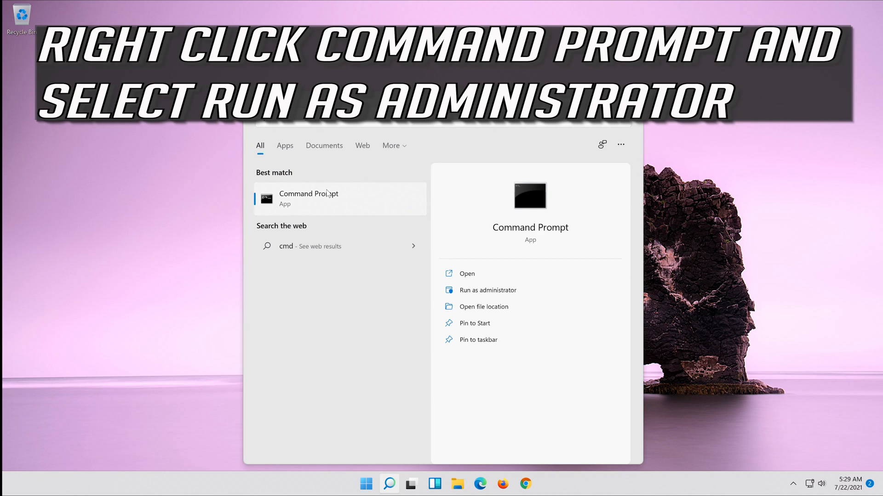
right_click(309, 199)
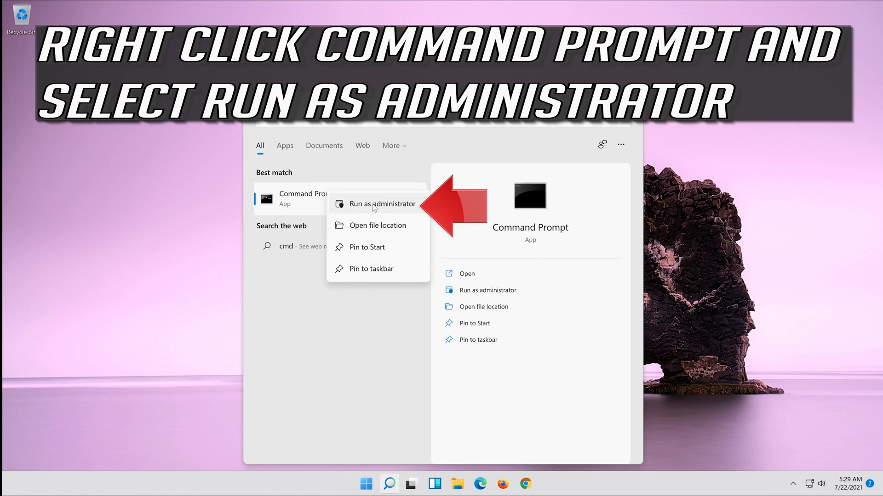
click(383, 204)
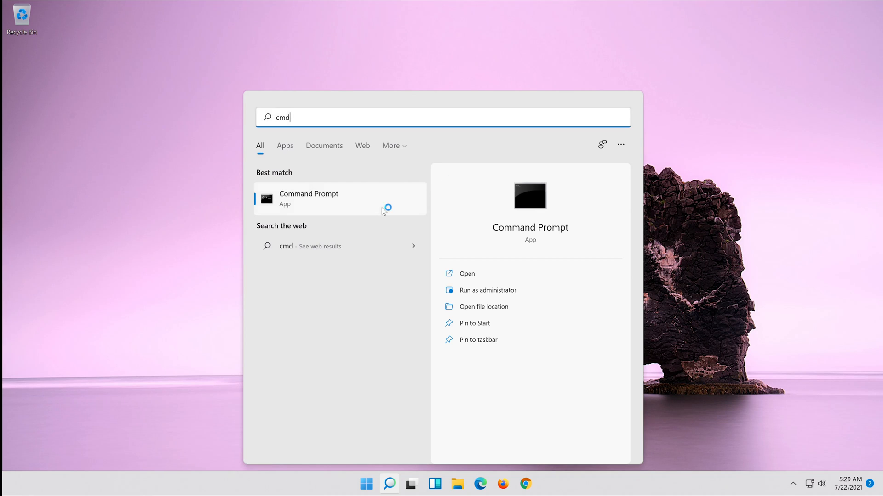
click(487, 290)
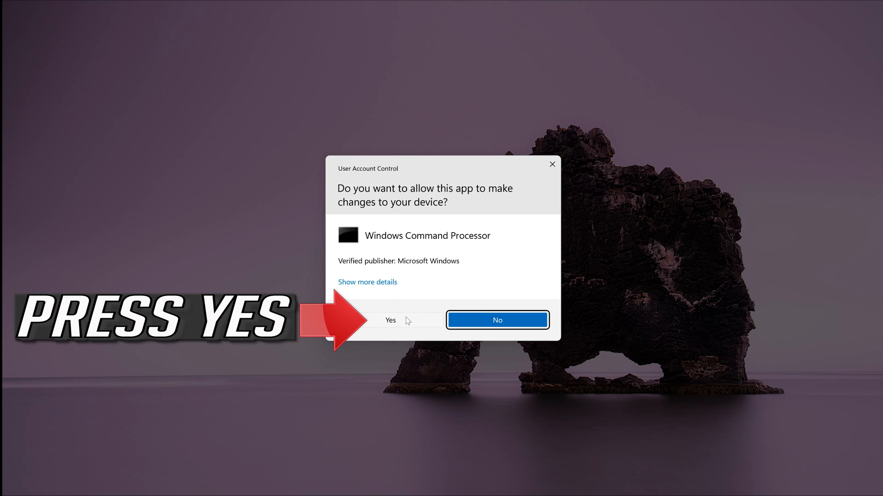
click(390, 319)
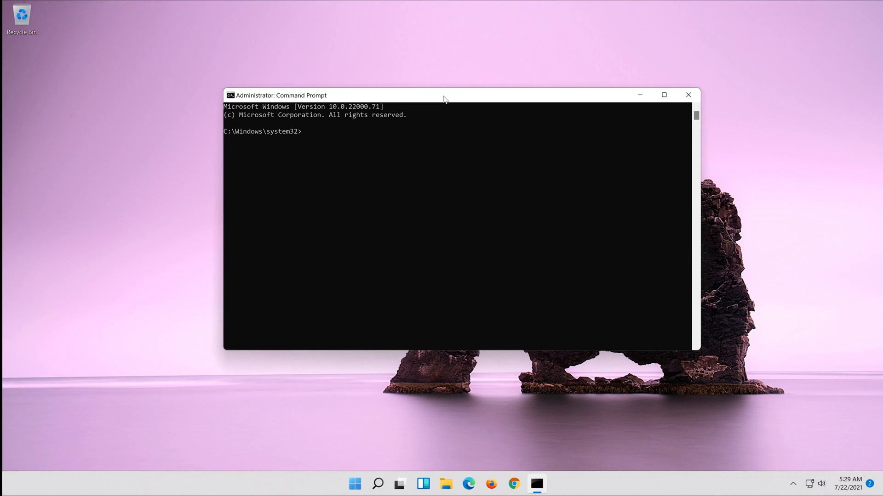
- Run Dism /Online /Cleanup-Image /RestoreHealth until the operation completes successfully
text(D)
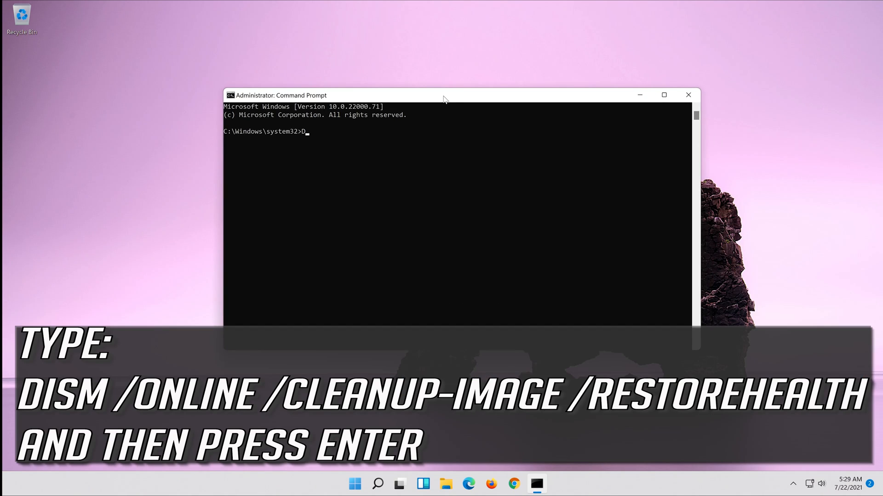
text(ism)
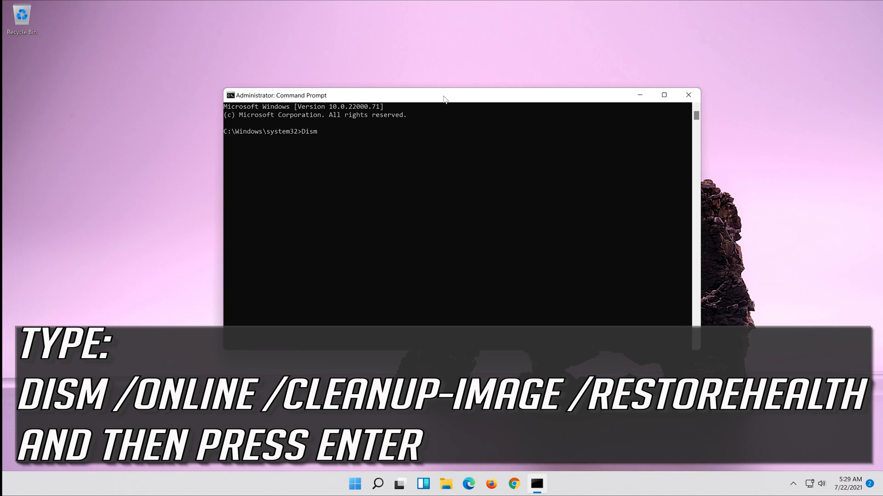
text(/)
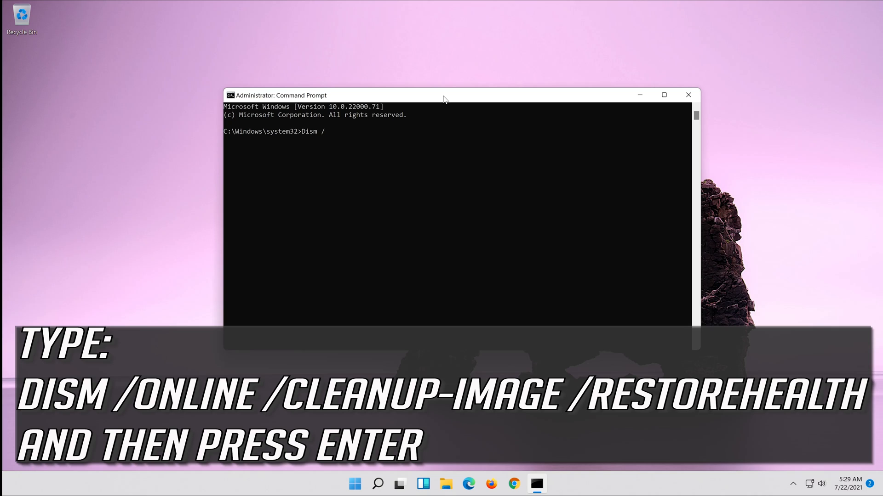
text(O)
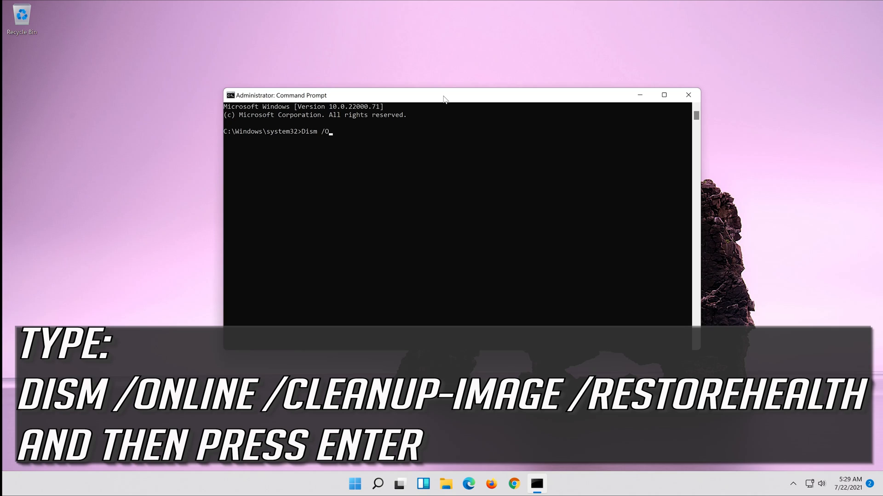
text(nline)
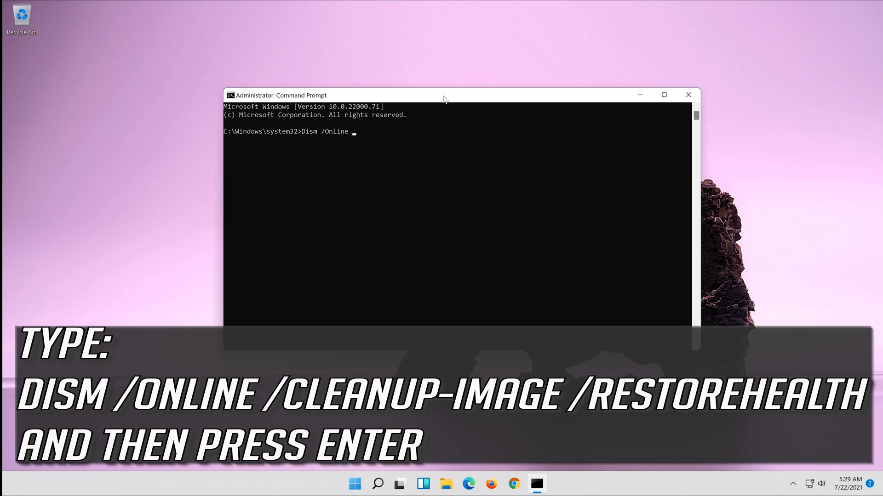
text(/)
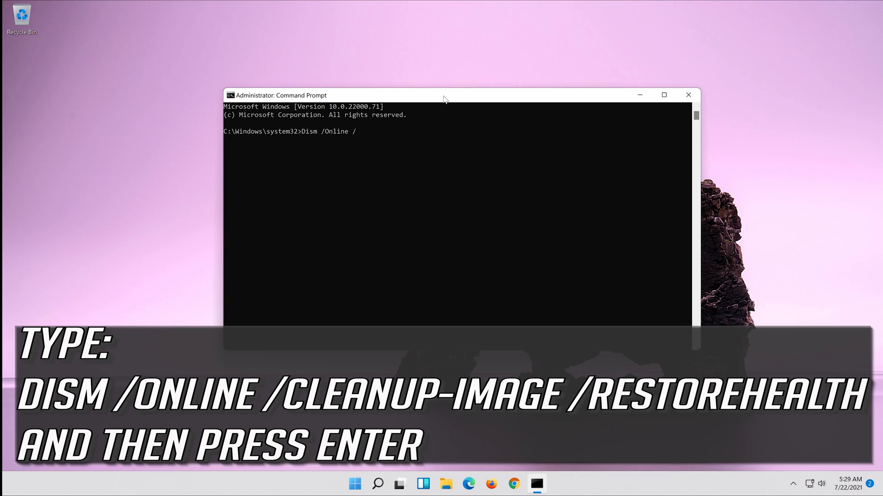
text(Cleanup)
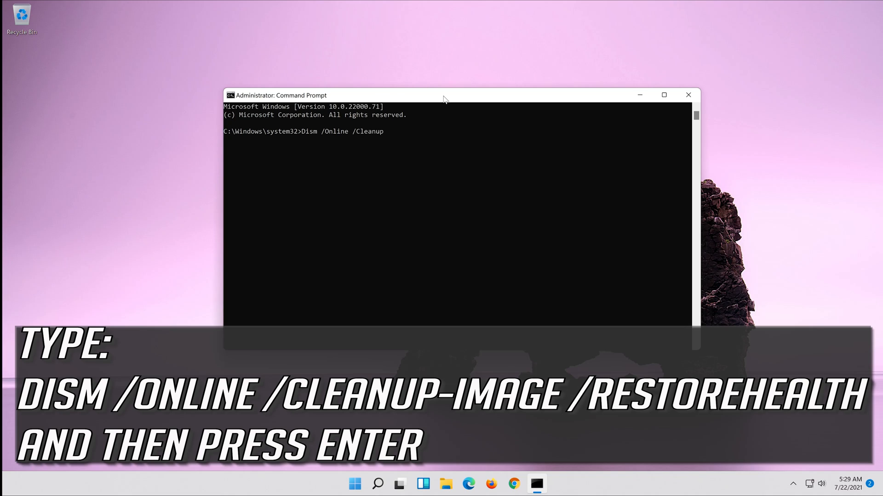
text(-Image /)
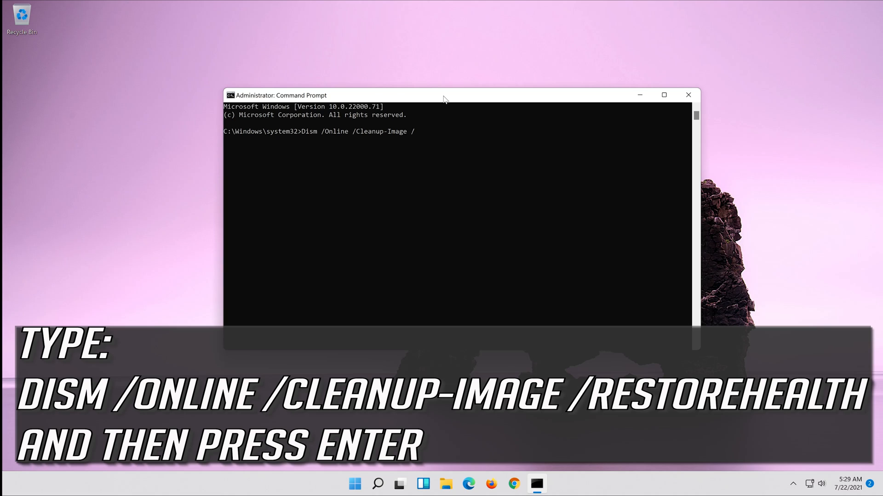
text(RestoreH)
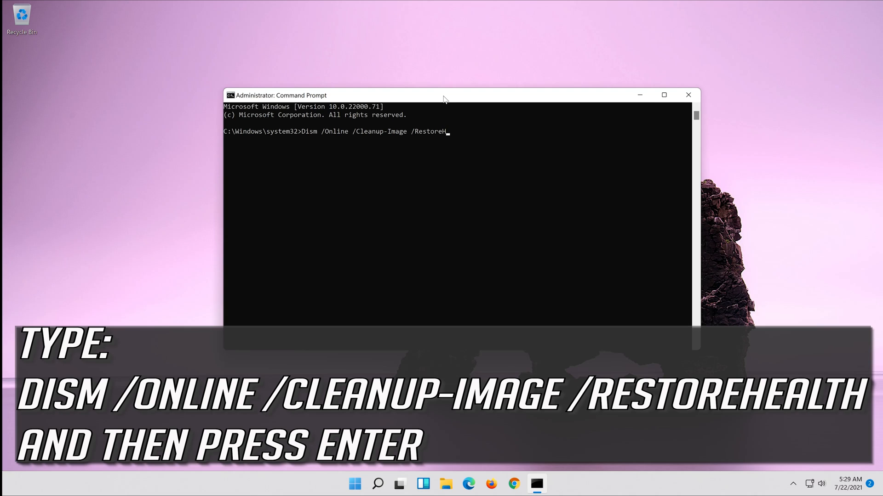
text(ealth)
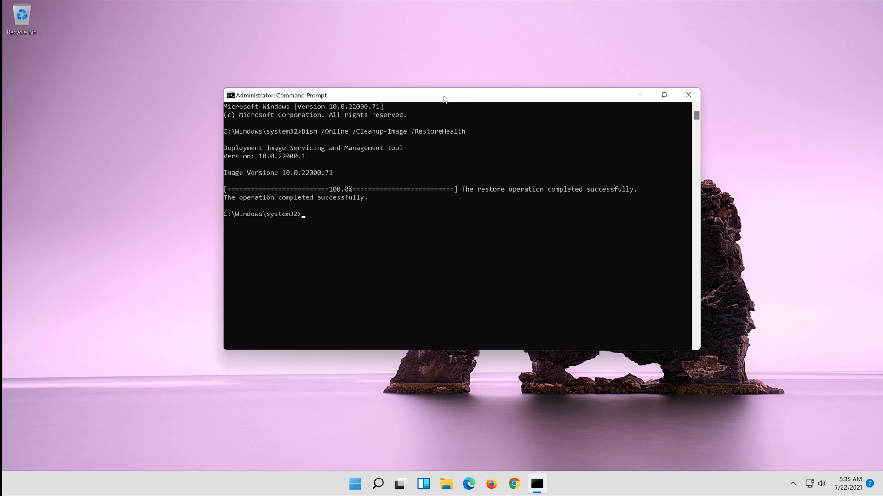
- Enter exit to close the elevated prompt and return to the desktop
text(e)
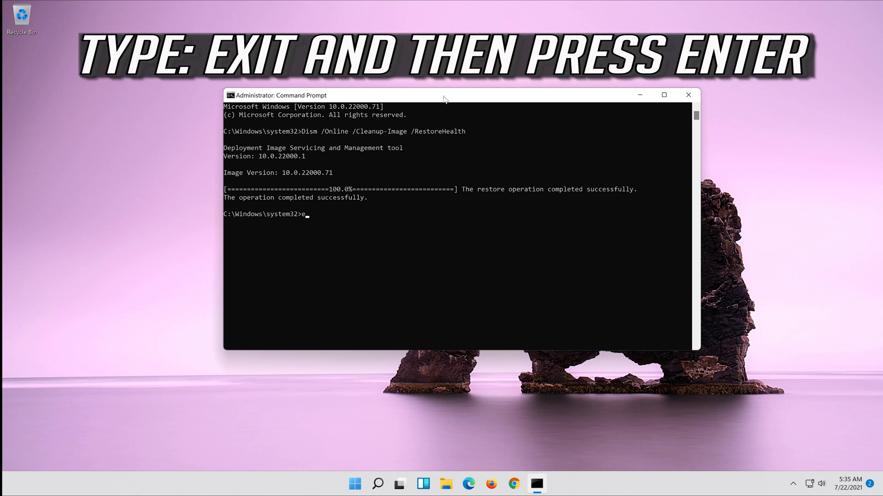
text(xit)
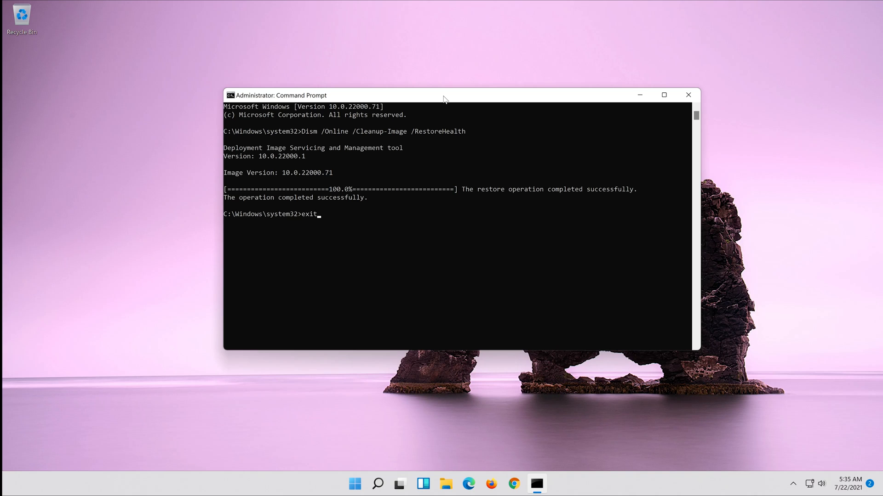
key(Return)
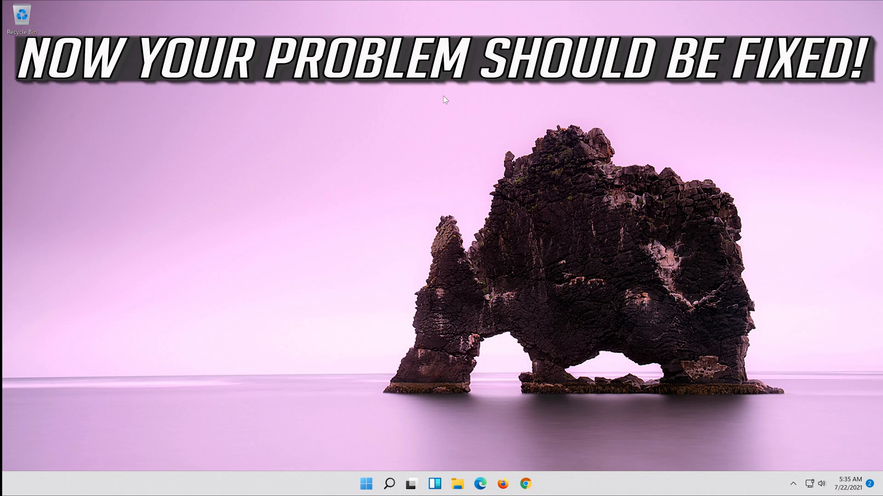